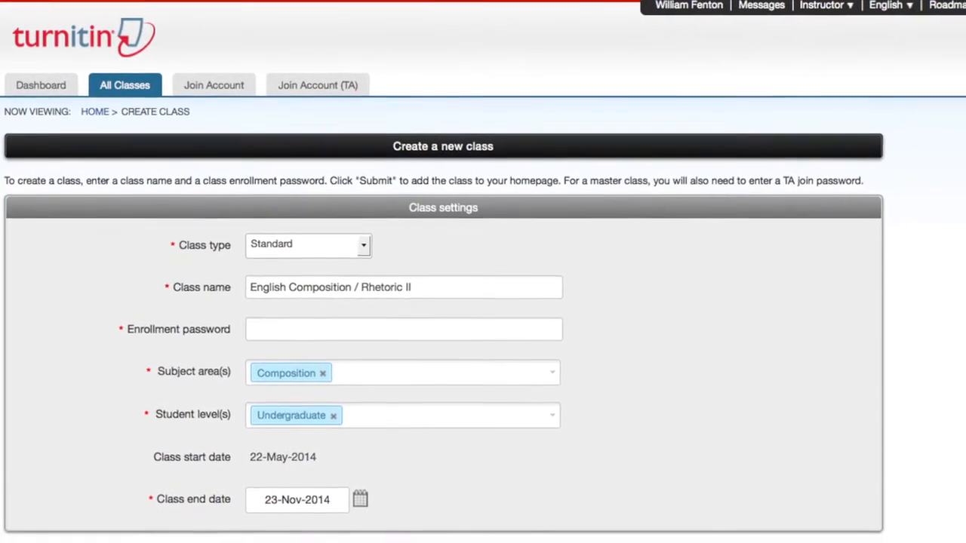
Step: Scroll the originality report to the colour-coded matches beside the eight-source Match Overview
scroll("down", 3)
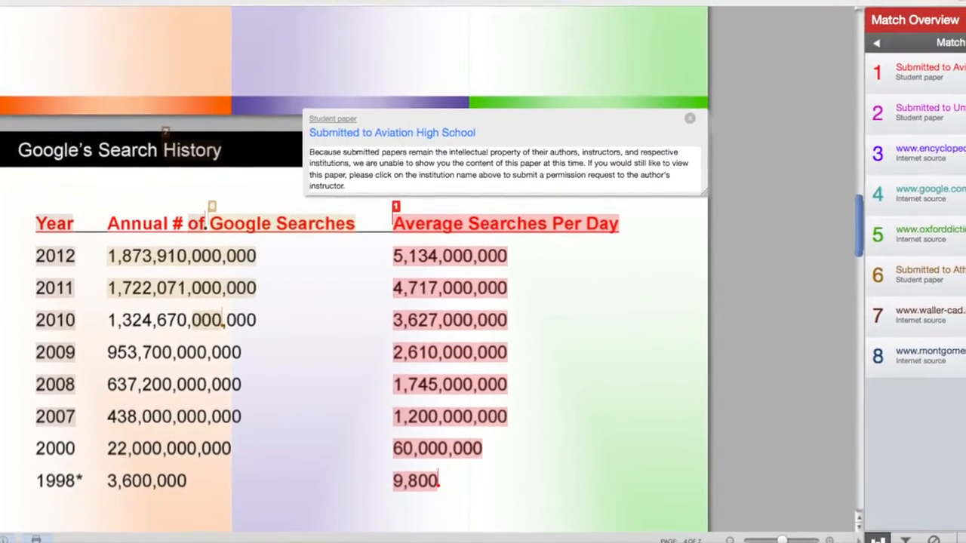
Step: Scroll up to the confirmation of class English Composition / Rhetoric II, ID 8082584
scroll("up", 3)
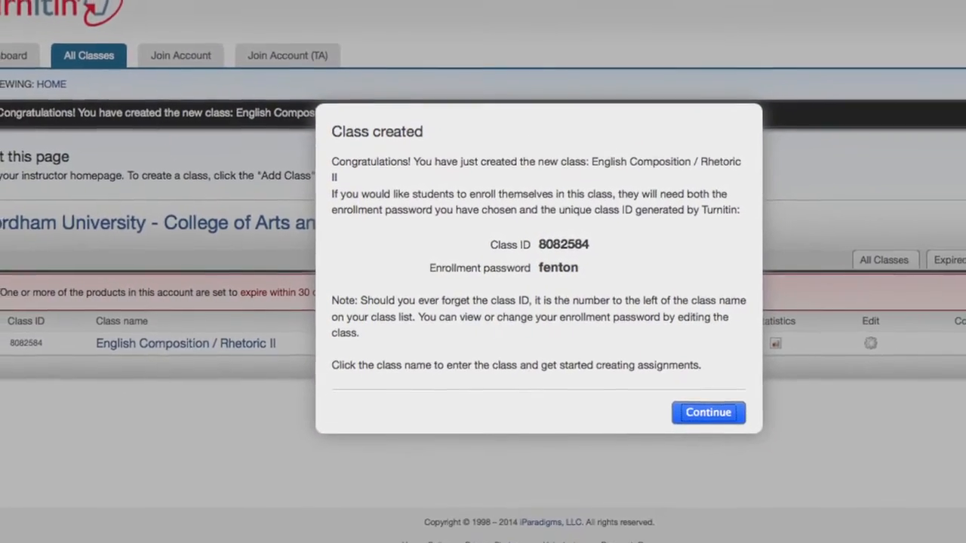
Step: Continue past the Class created dialog and reveal matched sources from 11% down to 3%
left_click(706, 413)
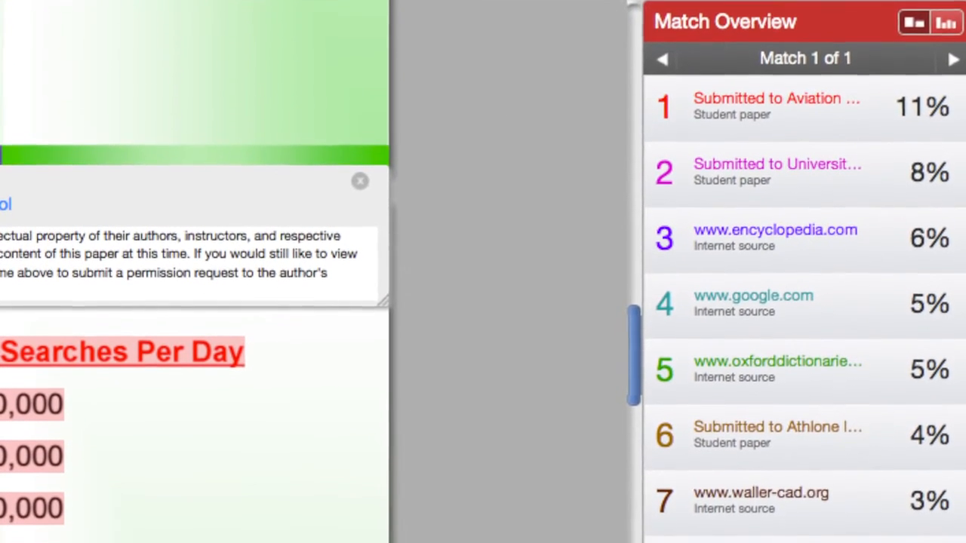
scroll("down", 3)
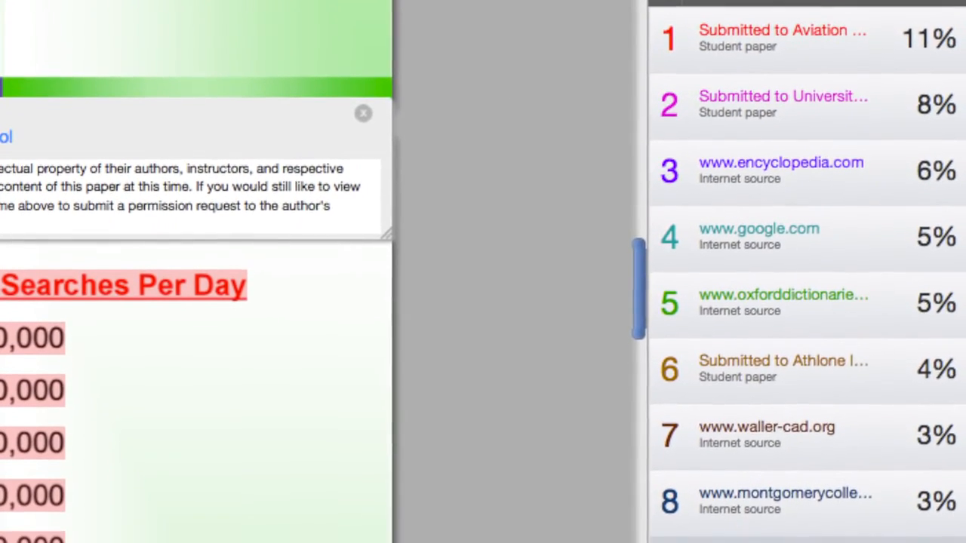